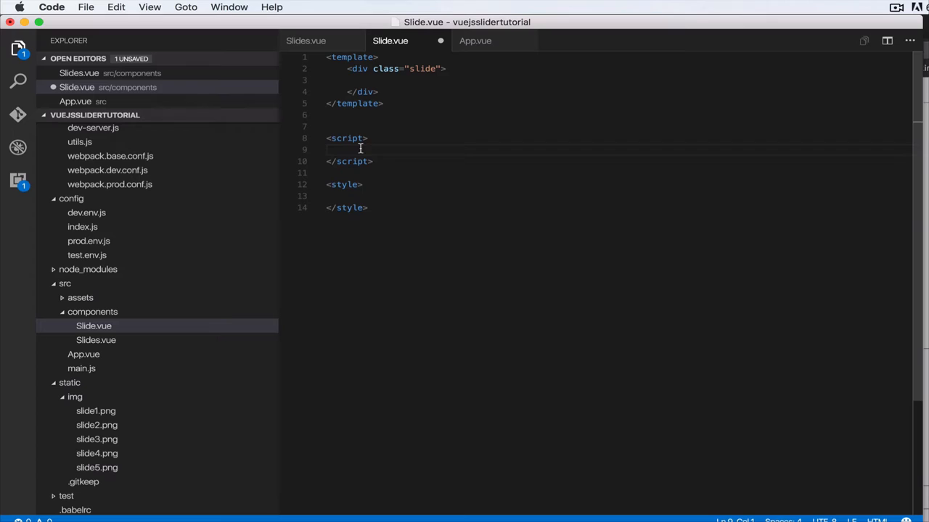
Step: In Slide.vue, add a data () function and a slide prop declared as ['slide']
type("data () {")
type("},")
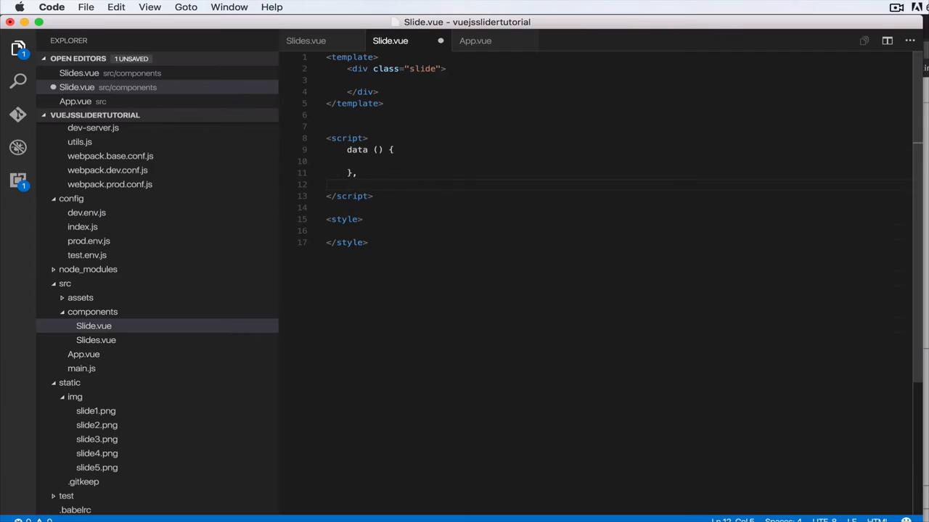
type("props: {}")
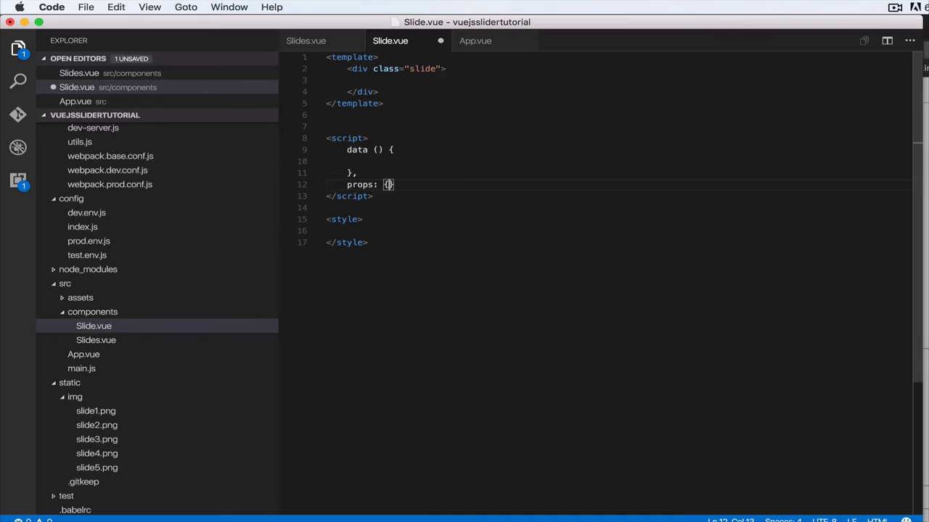
type("slide:")
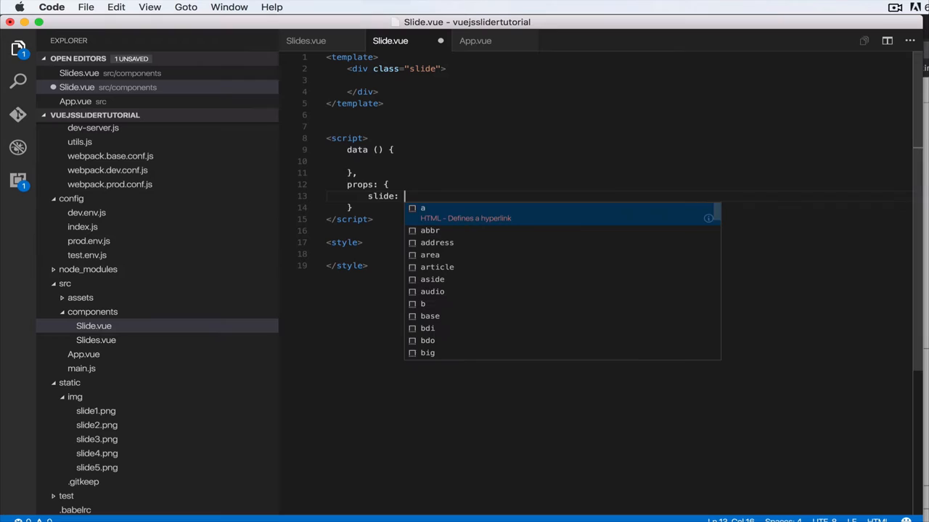
type("['slide']")
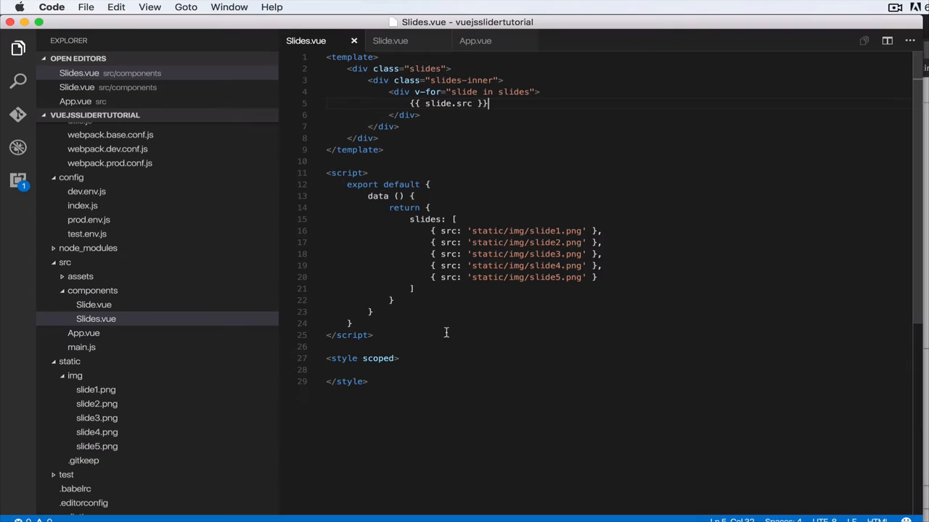
Step: Import Slide from './Slide', register it under components, and add <Slide> inside the loop
left_click_drag(404, 103, 489, 103)
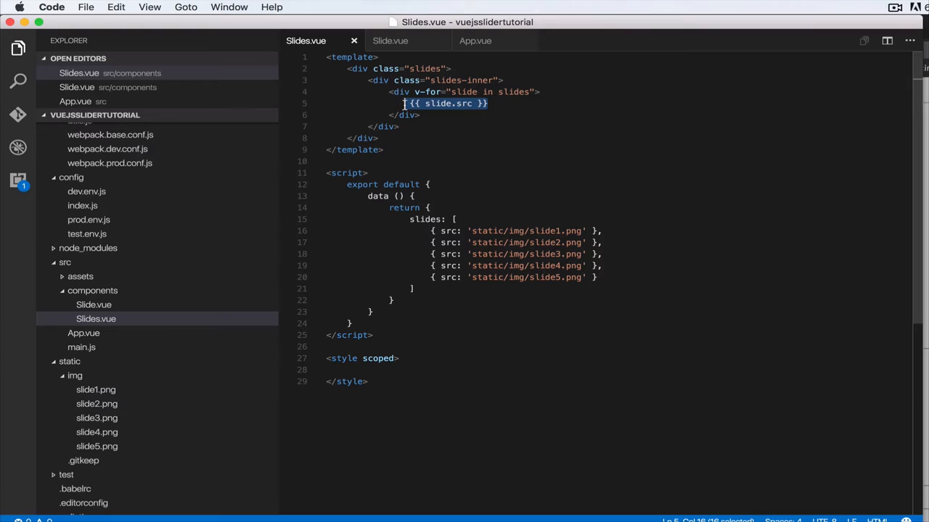
type("import Slide from '.")
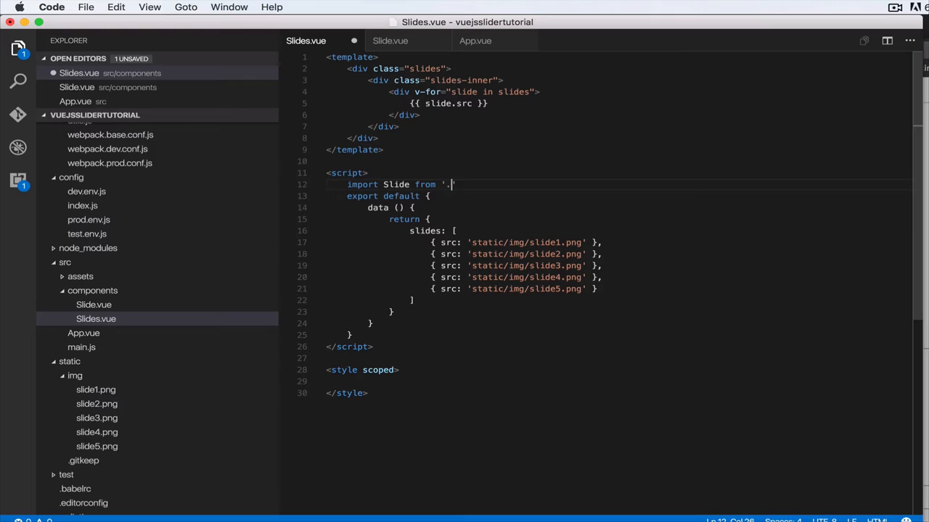
type("/Slide';")
left_click(618, 323)
type(",")
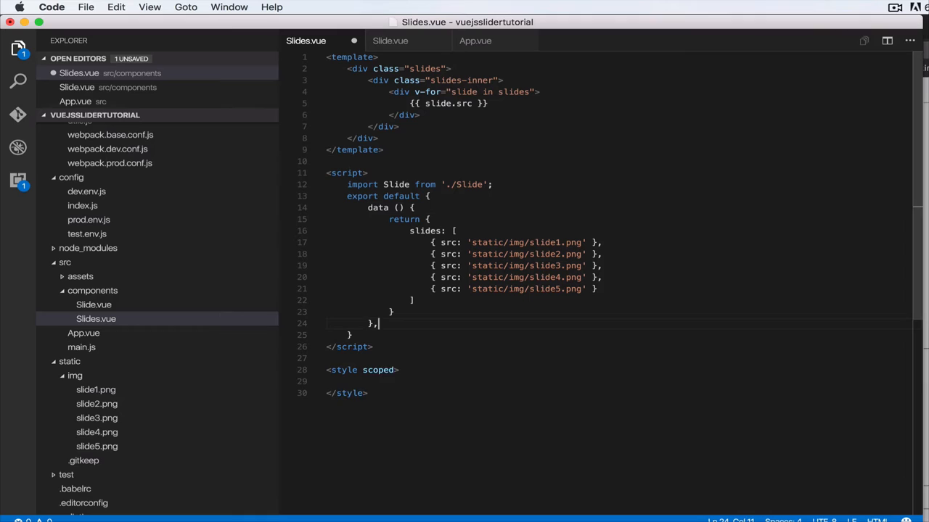
type("components: {")
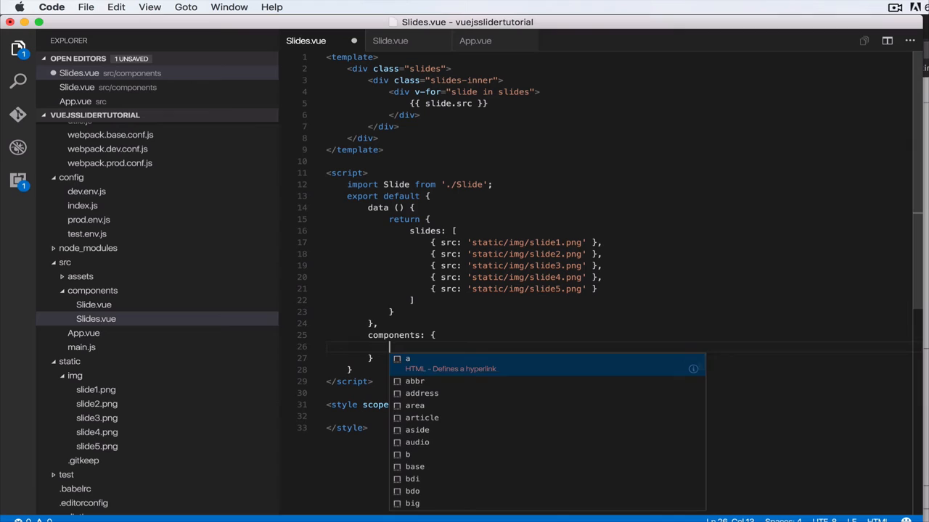
type("Slide: Slide")
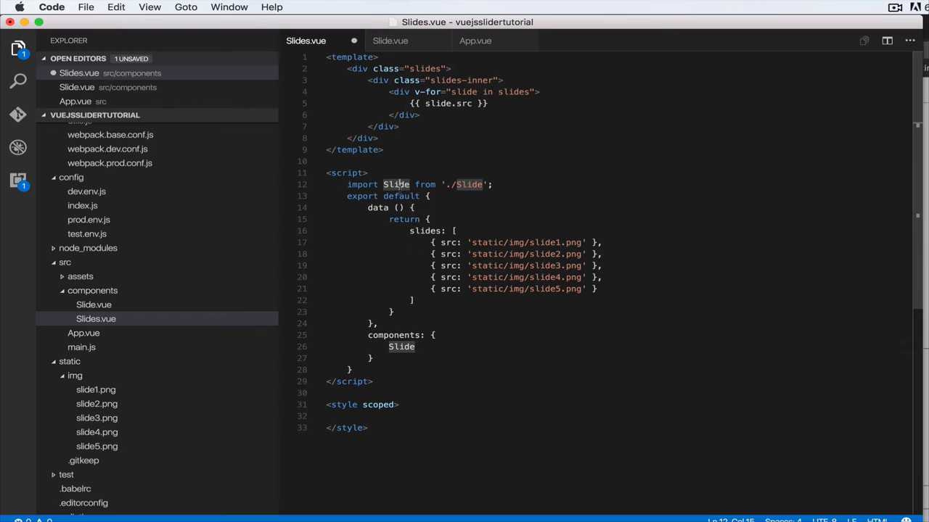
type("<Slide></Slide>")
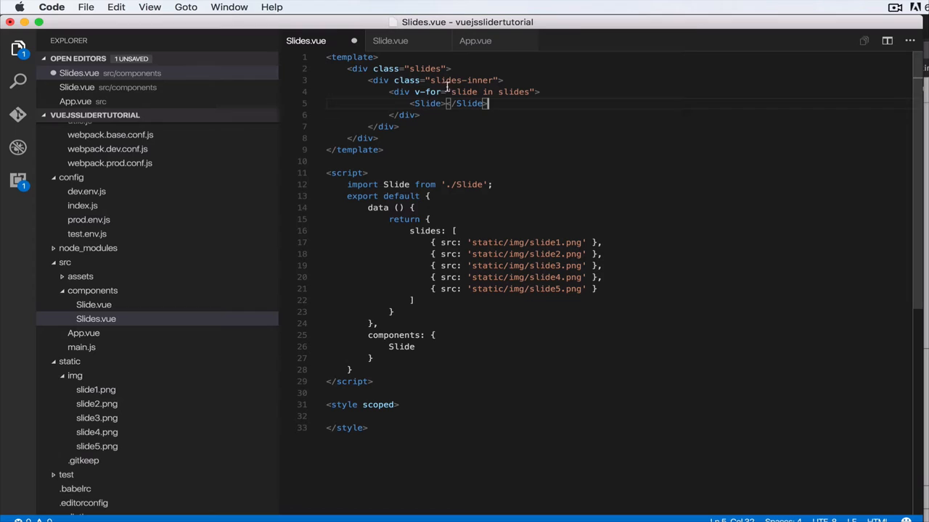
Step: Put 'Inside of slide' in Slide.vue's slide div and save
left_click(390, 41)
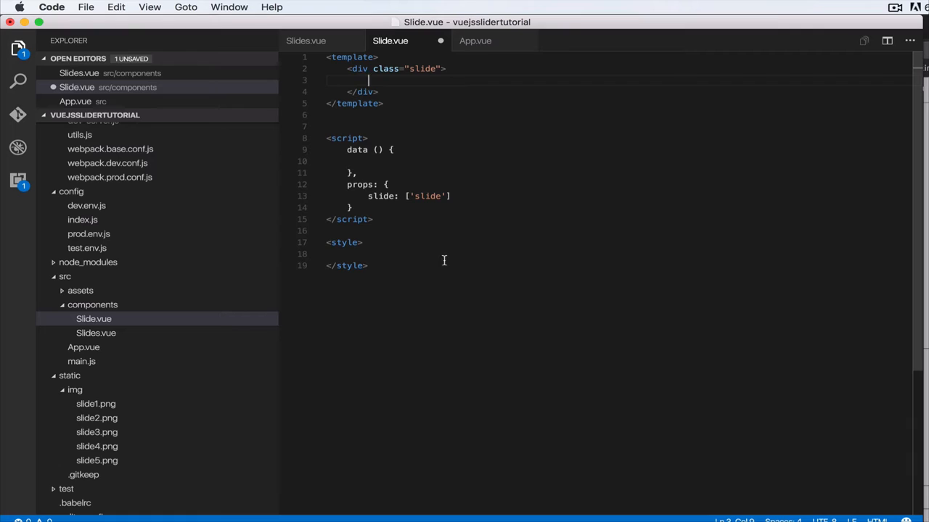
type("Inside of slide")
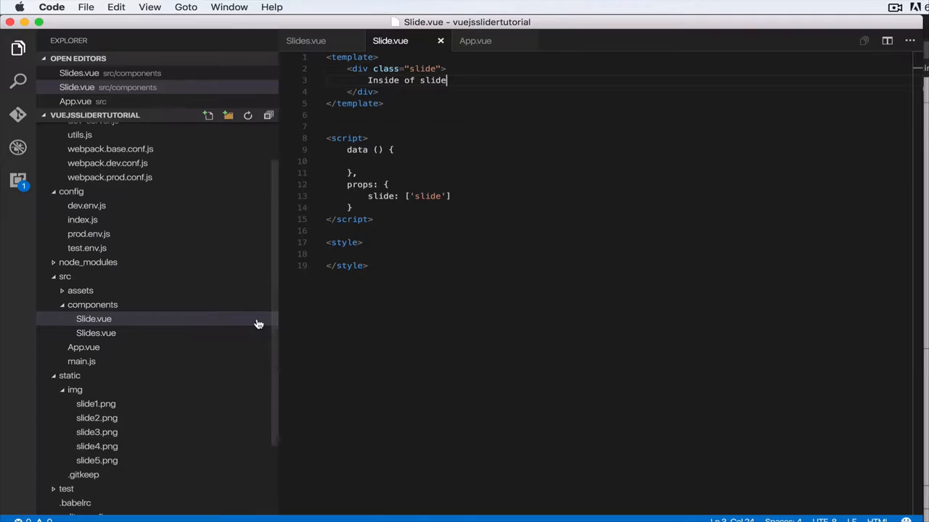
type("r")
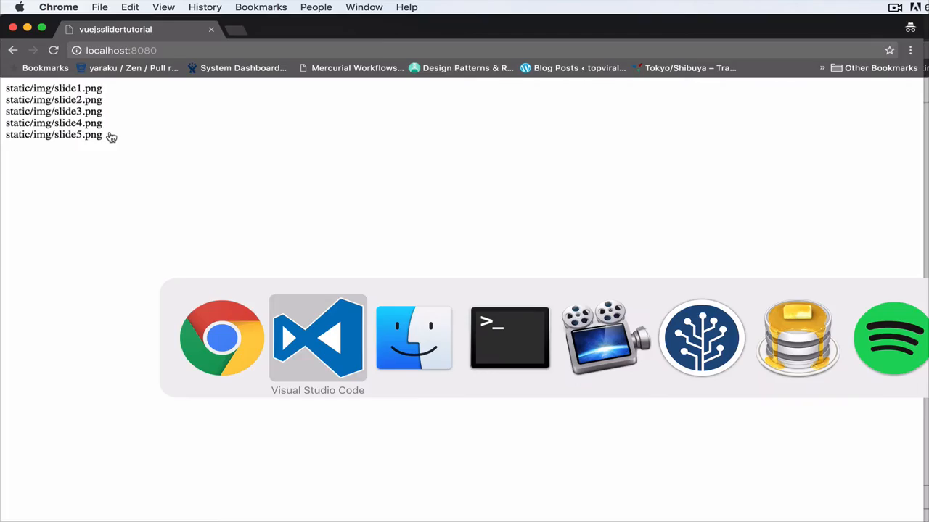
Step: Check the localhost page in Chrome, then return to Slide.vue in the editor
left_click(317, 337)
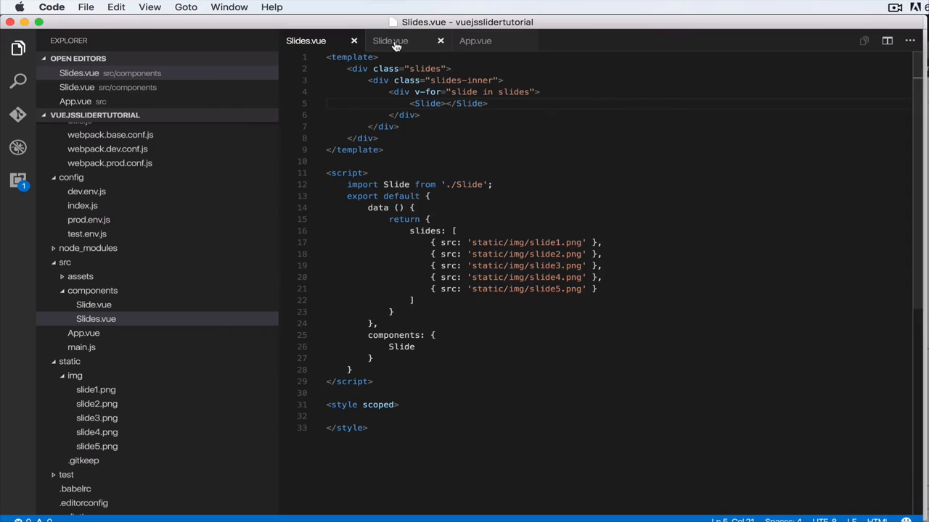
left_click(390, 41)
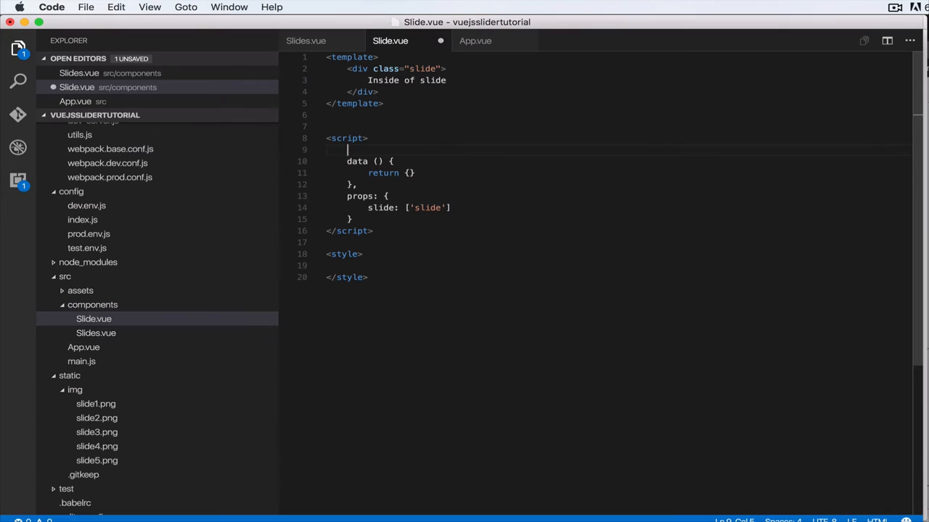
Step: Wrap Slide.vue's script in export default, then start a v-bind on Slides.vue's Slide tag
type("export default {")
type("}")
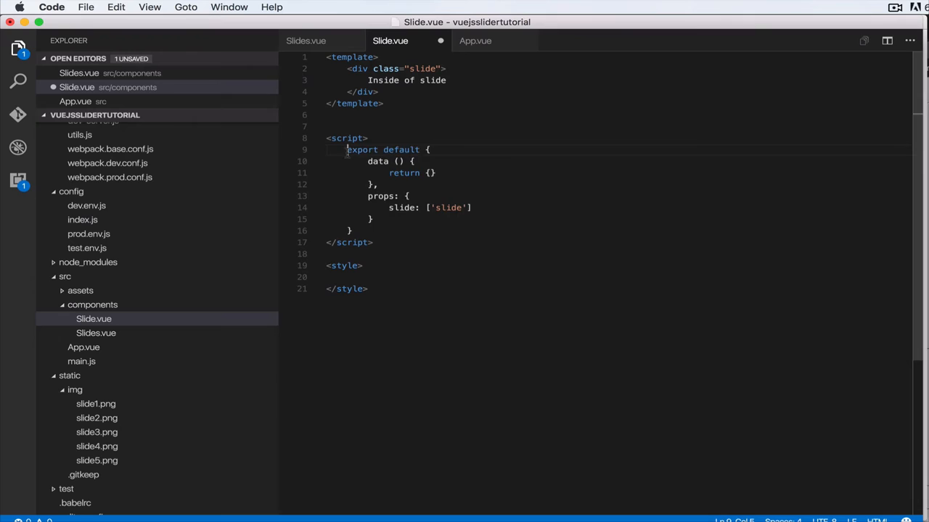
left_click(305, 41)
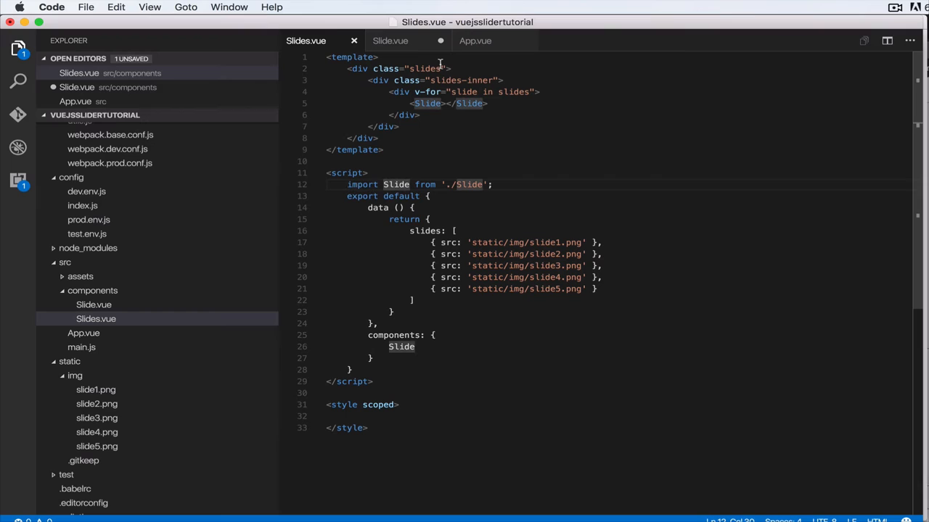
left_click(390, 40)
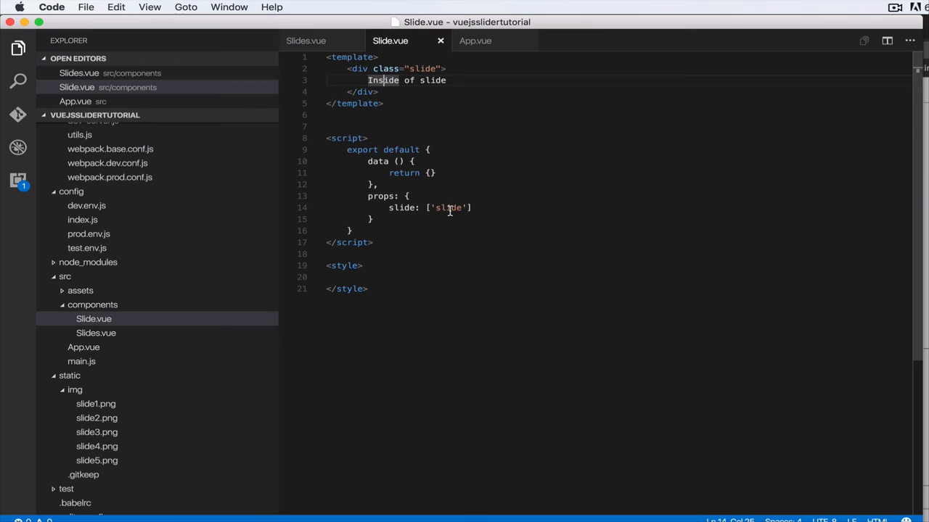
left_click(306, 40)
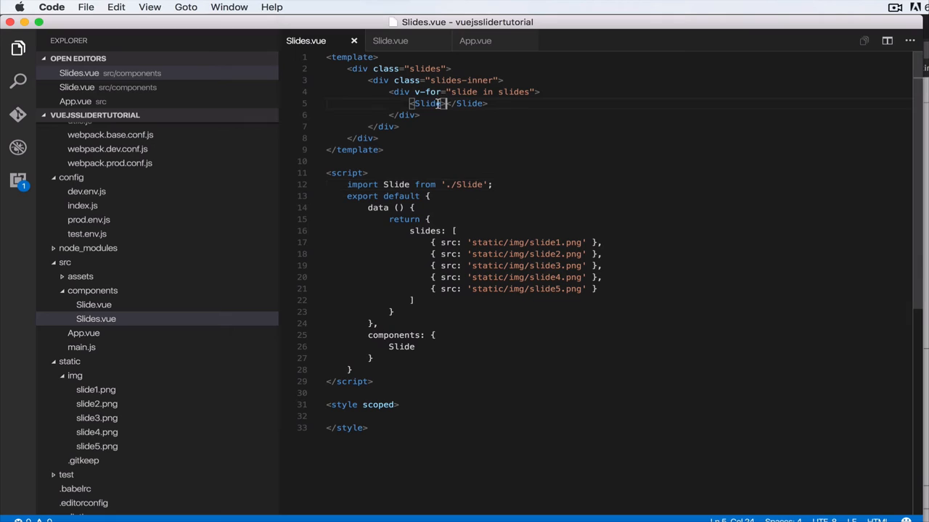
type("v-bind:slide=\"slide")
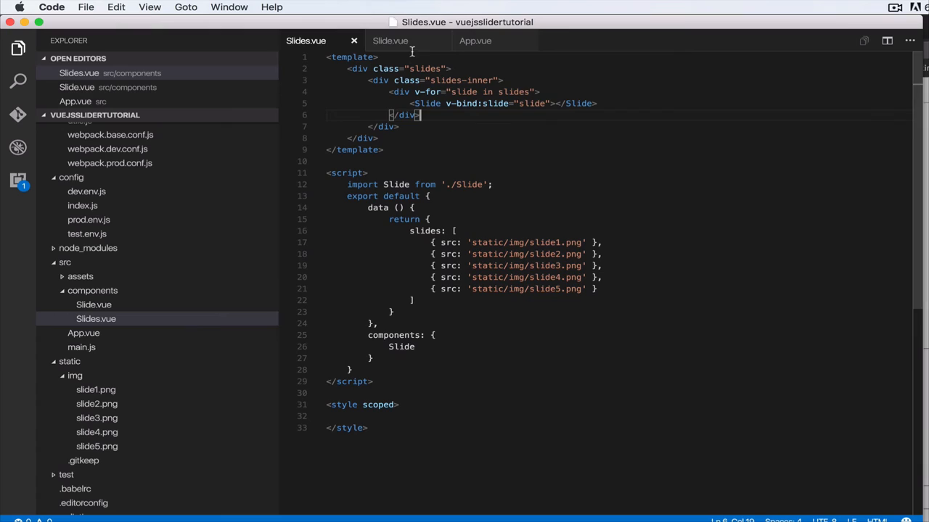
Step: Go to the Slide.vue tab to edit its template
left_click(391, 41)
type("{{  ")
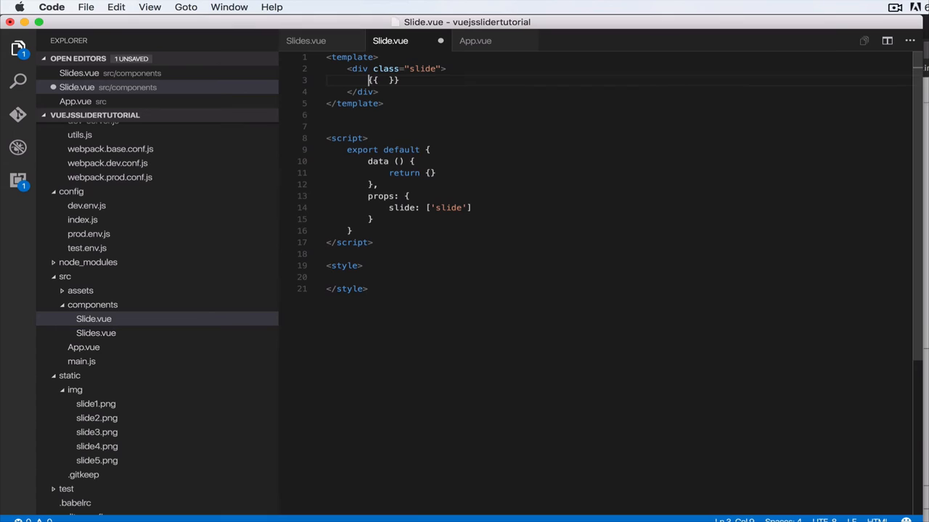
Step: Replace Slide.vue's placeholder with <img v-bind:src="slide.src" alt="">
type("In slide with href")
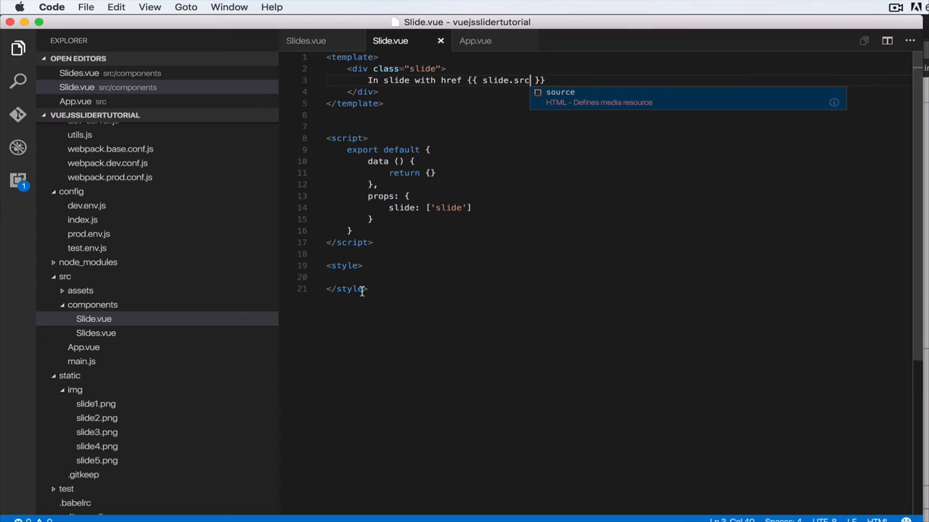
left_click(529, 80)
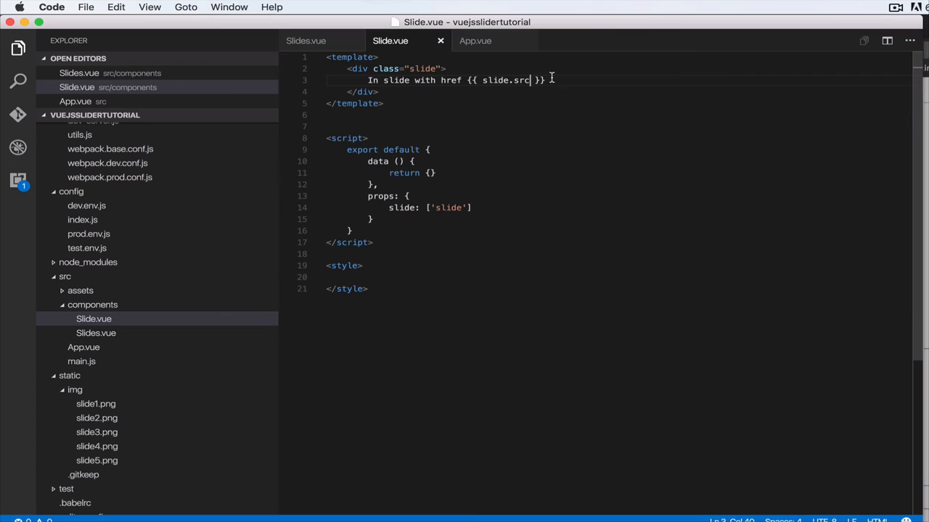
type("<img src=\"\" alt=\"\">")
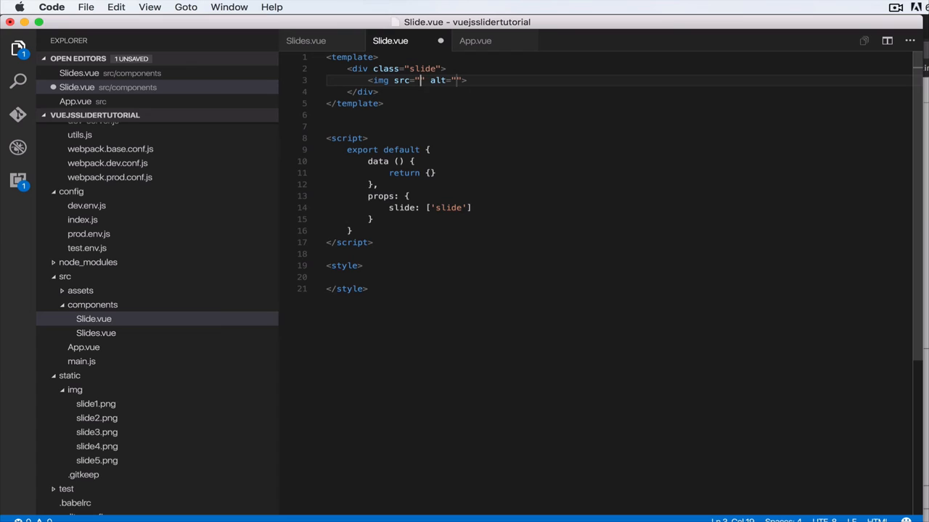
left_click(306, 41)
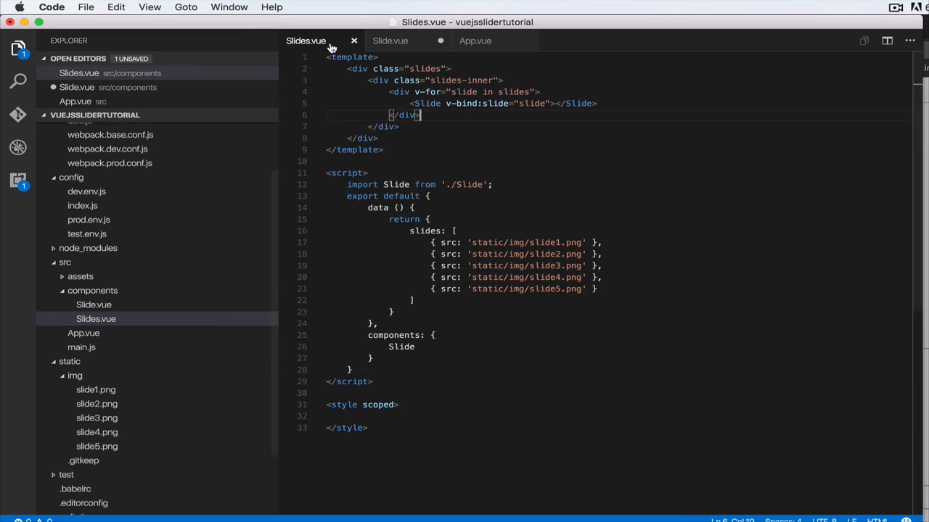
left_click(389, 41)
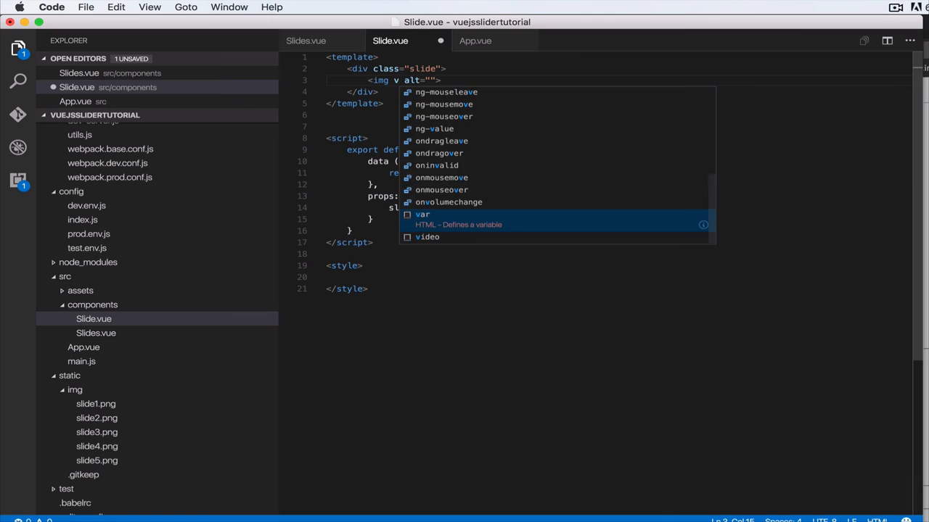
type("-bind:src\"")
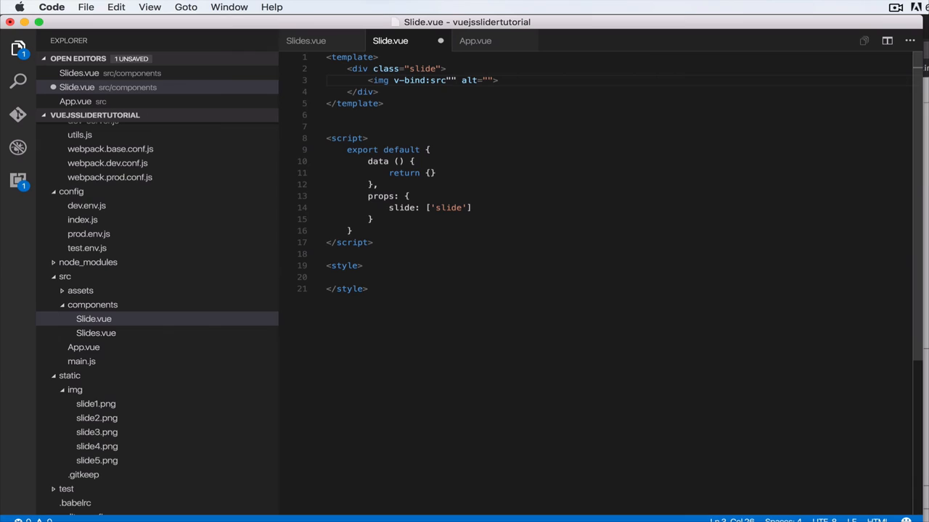
type("slide")
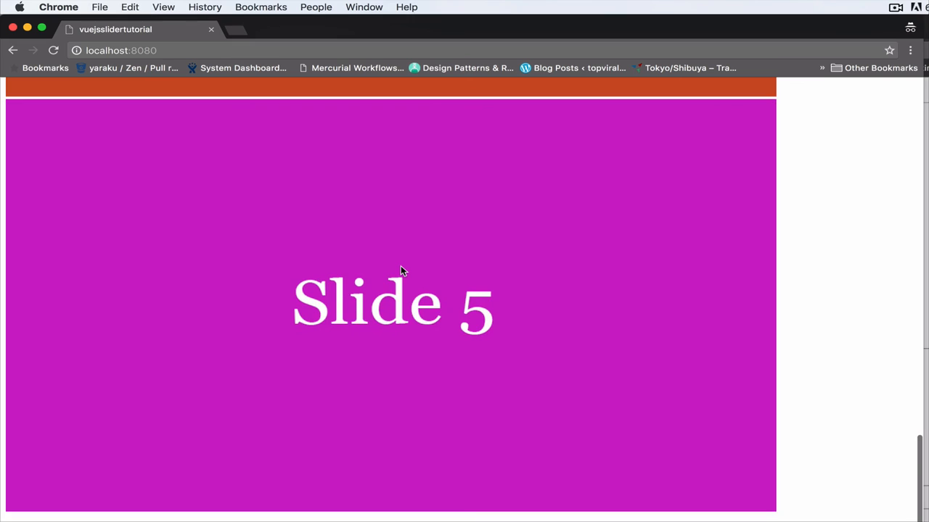
Step: Inspect the slides' img src attributes in Chrome DevTools, then switch back to the editor
key("F12")
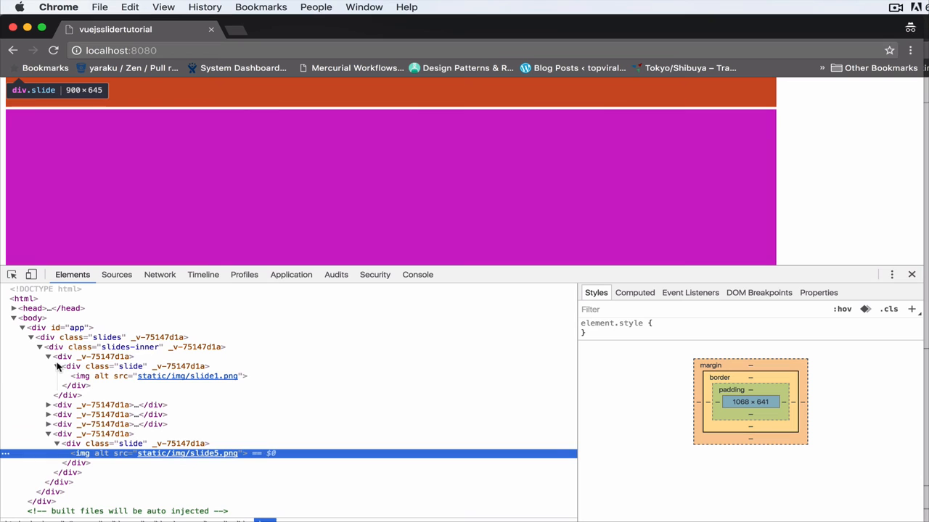
key("cmd+tab")
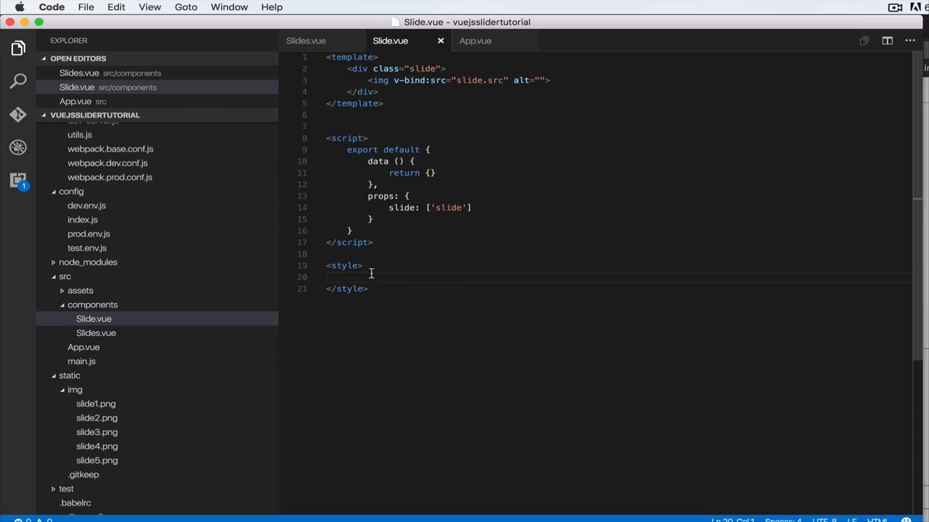
Step: Style img with max-width 100% and .slide as inline-block in a scoped style block
type("img {")
type("max-wi")
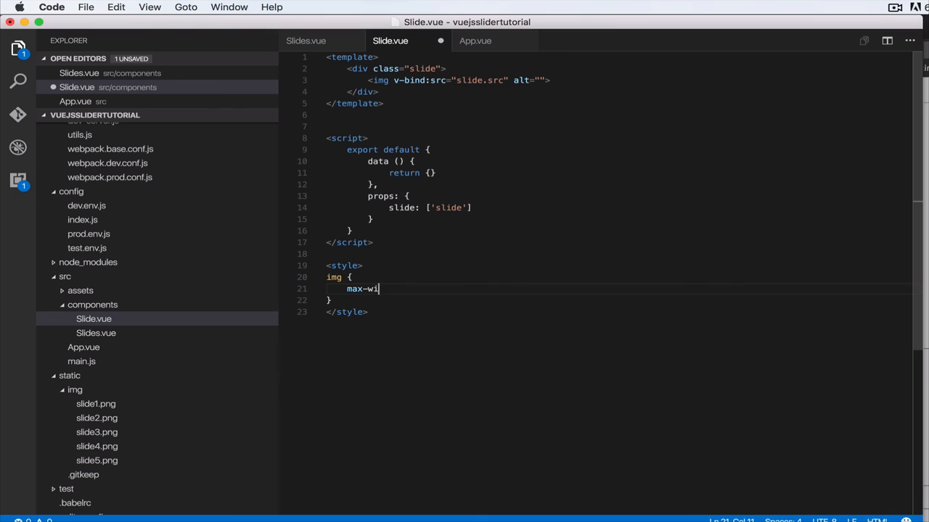
type("th: 100%;")
type("display: i")
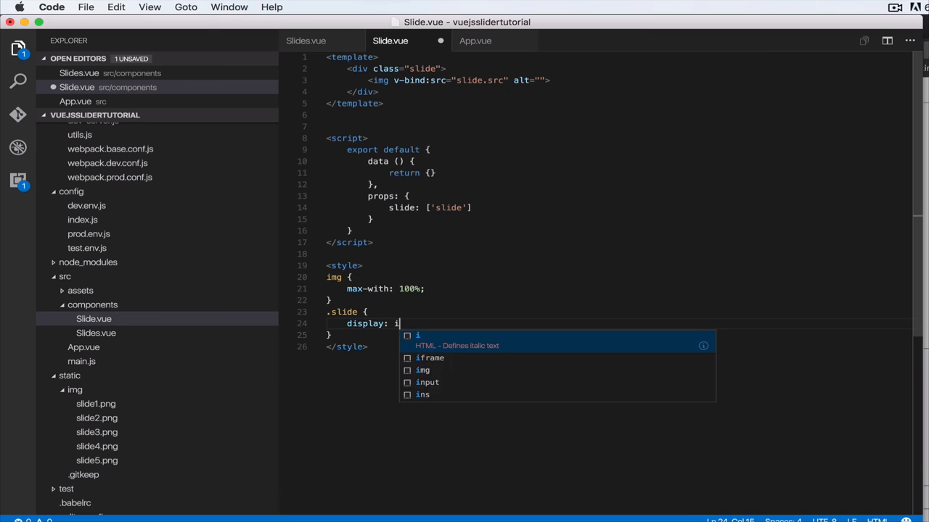
type("nline-block;")
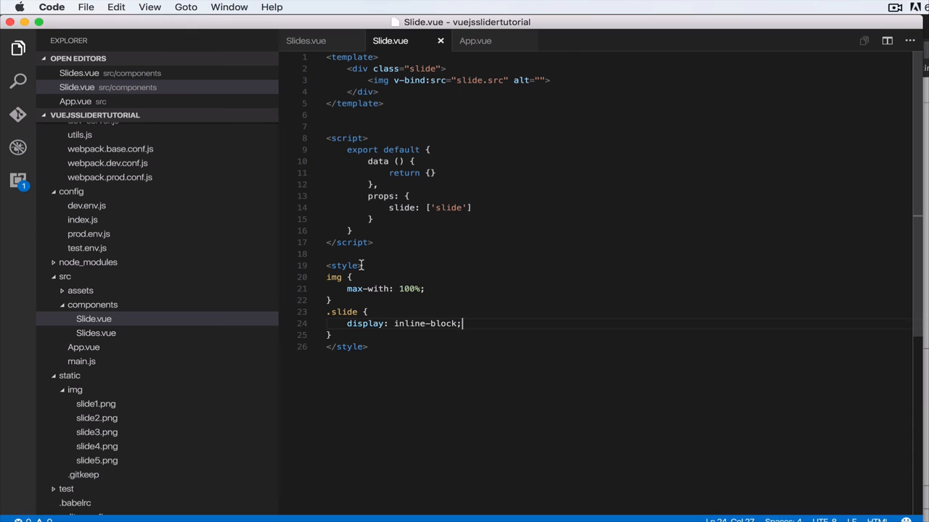
type("scoped")
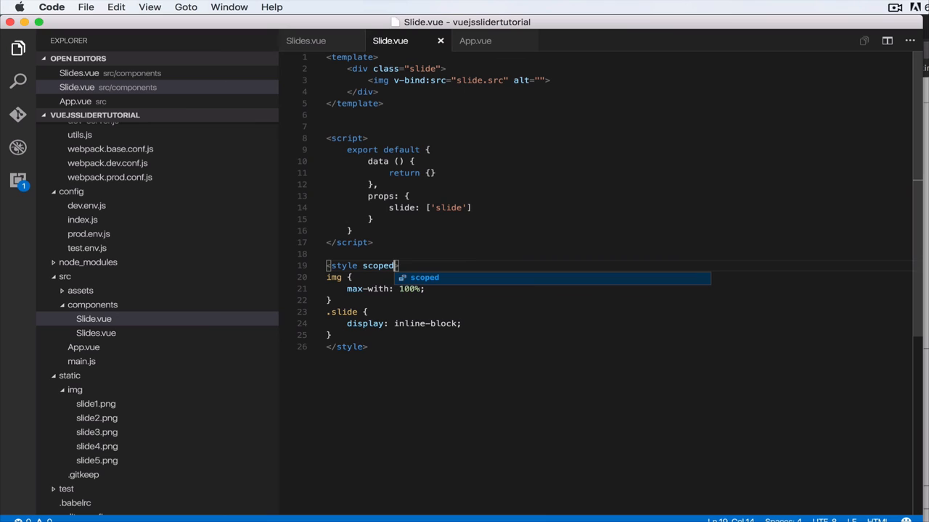